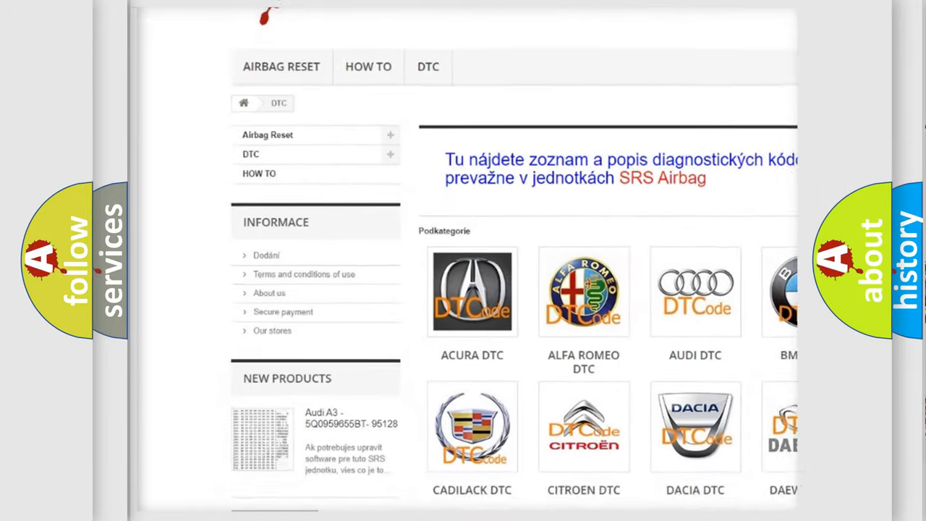
scroll(down, 3)
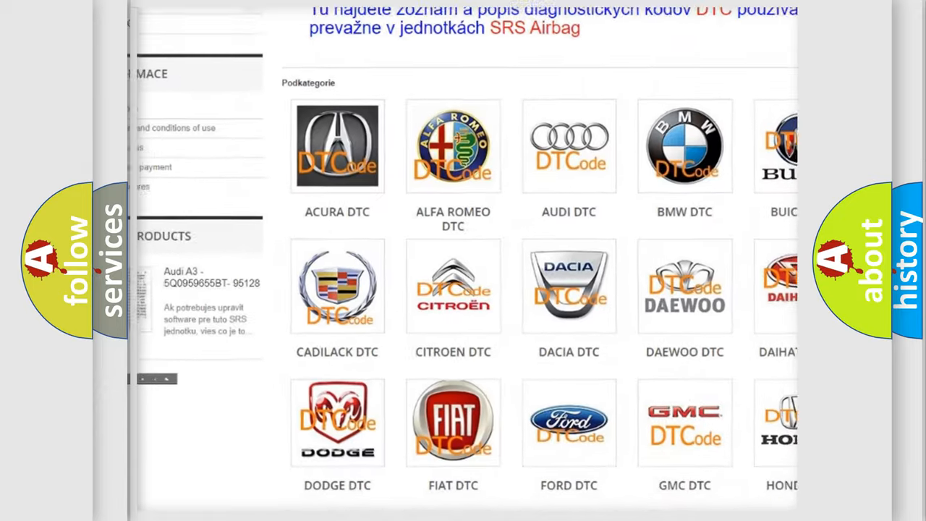